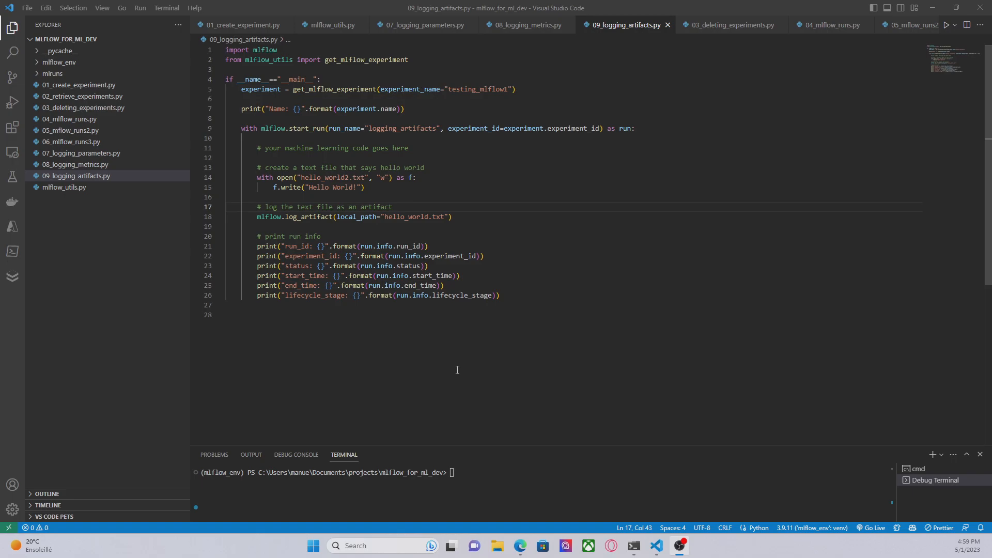
pyautogui.moveTo(714, 261)
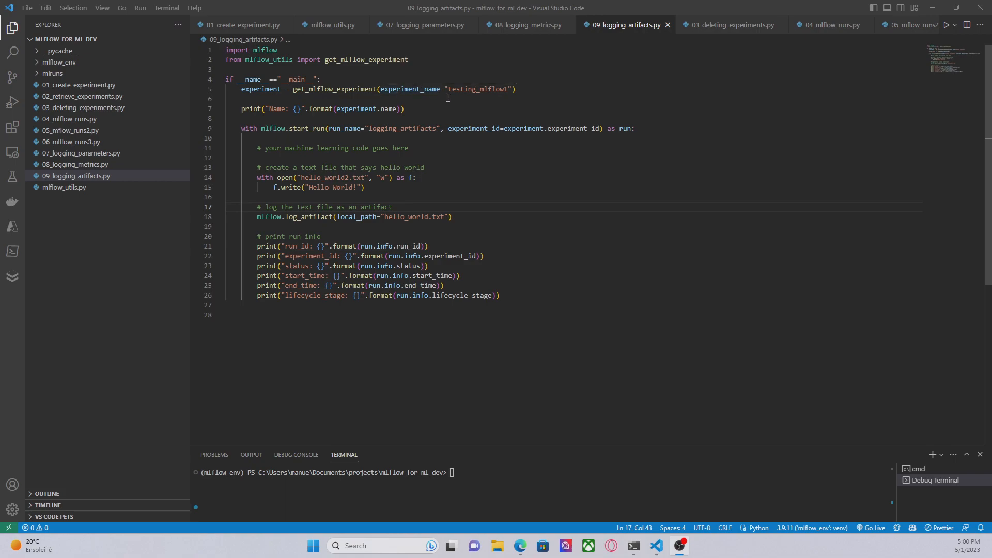
pyautogui.moveTo(619, 110)
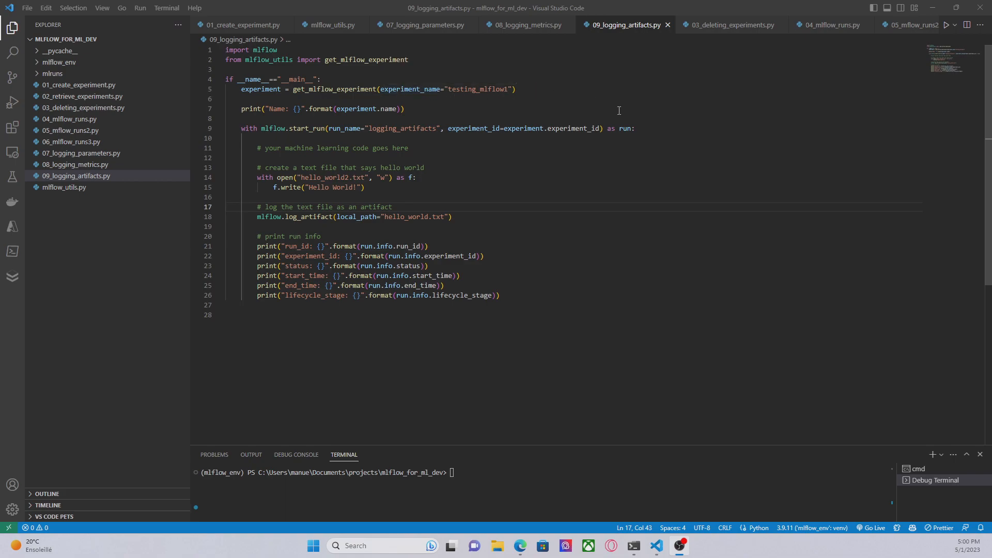
# Change the open() call on line 14 to write hello_world.txt instead of hello_world2.txt.
pyautogui.click(634, 128)
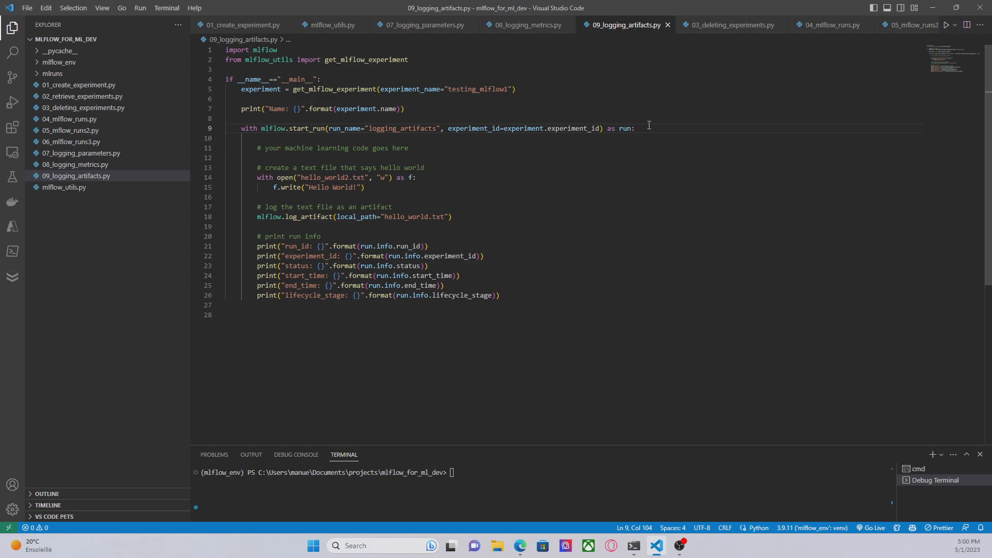
pyautogui.moveTo(637, 128)
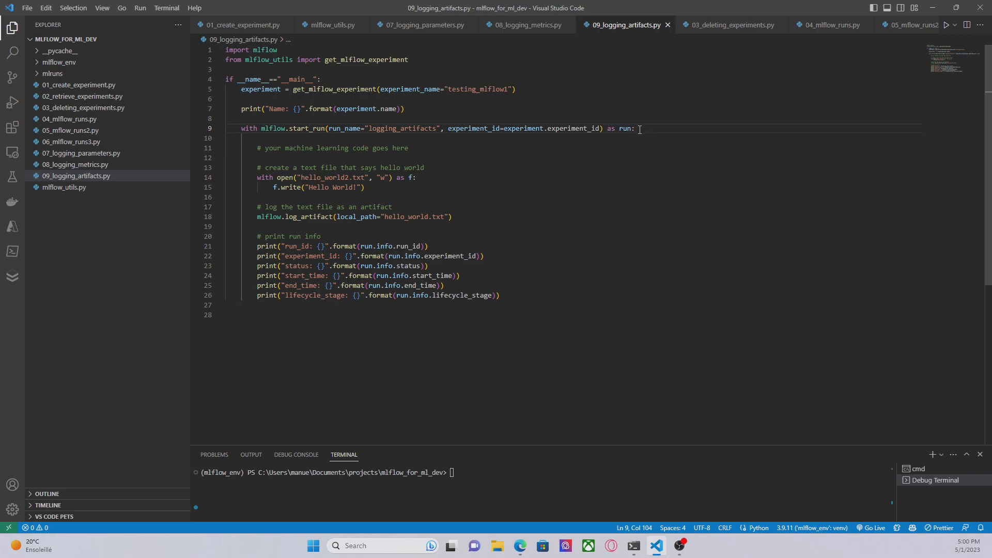
pyautogui.moveTo(576, 128)
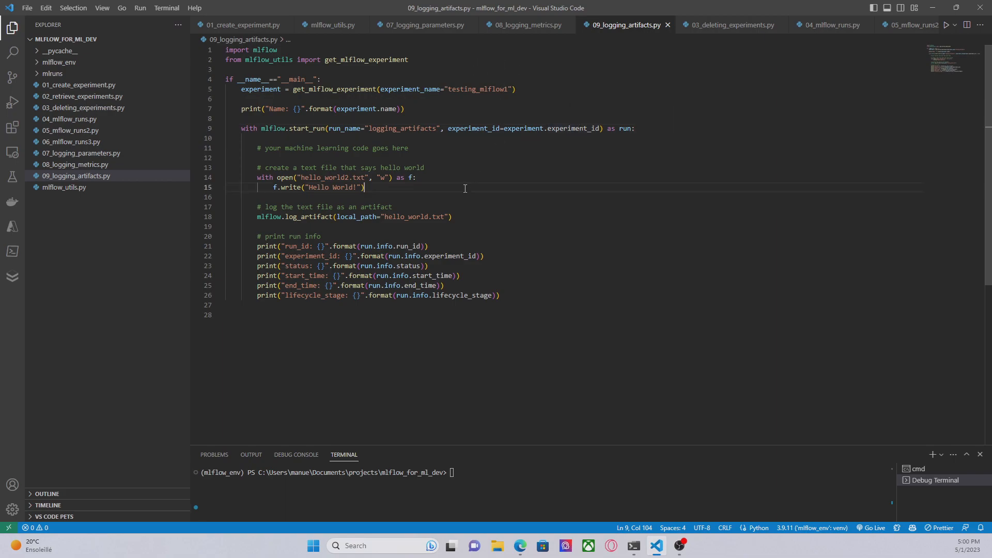
pyautogui.click(364, 187)
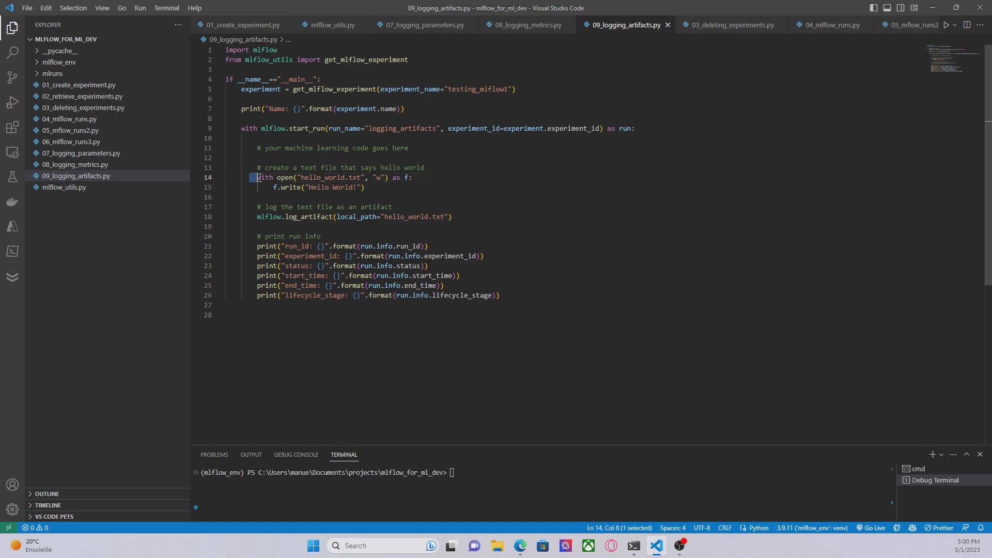
pyautogui.moveTo(257, 177); pyautogui.dragTo(361, 187)
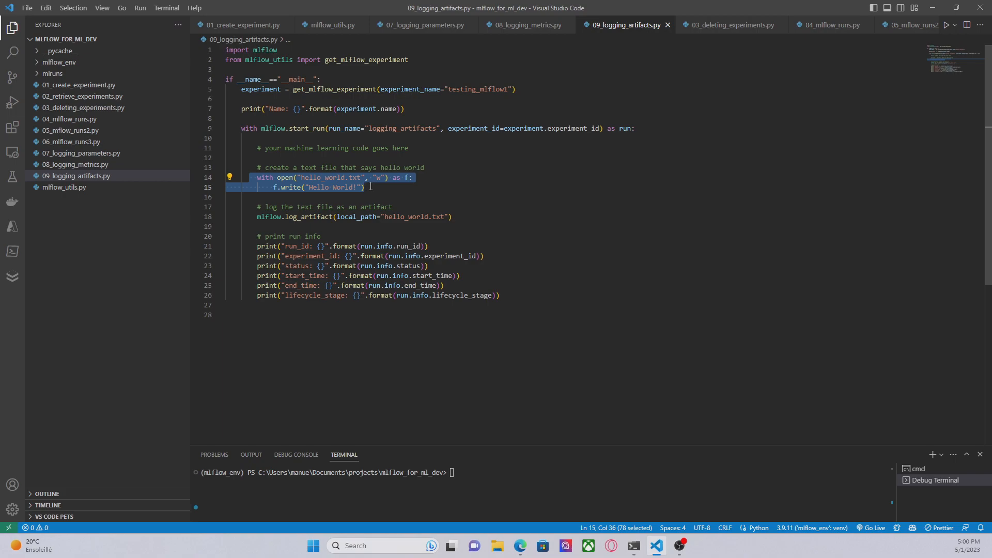
pyautogui.moveTo(86, 201)
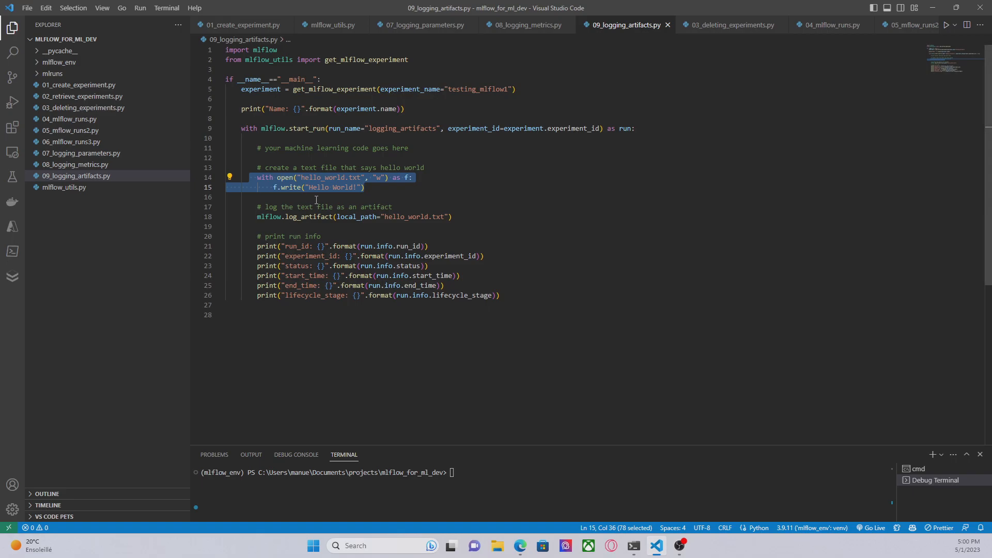
pyautogui.click(308, 216)
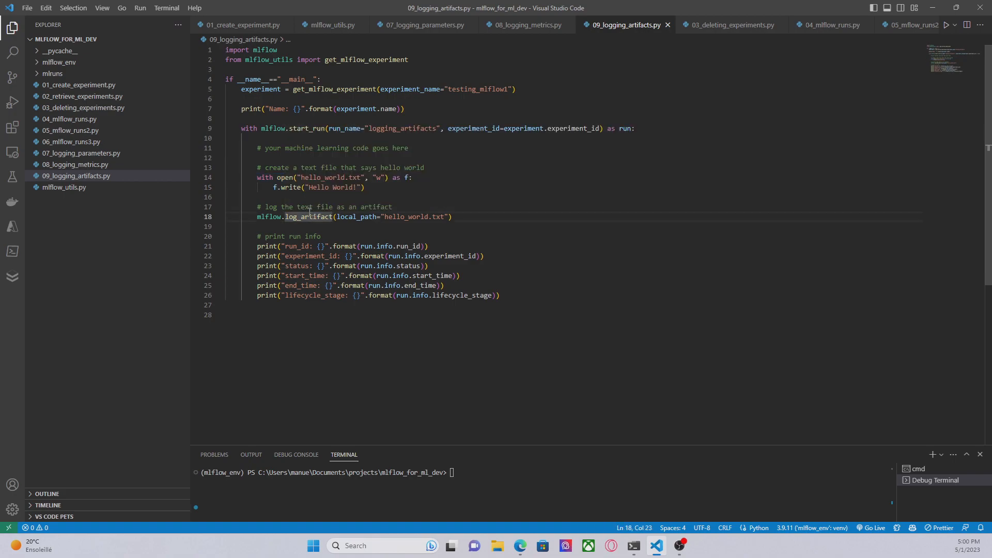
pyautogui.moveTo(309, 216)
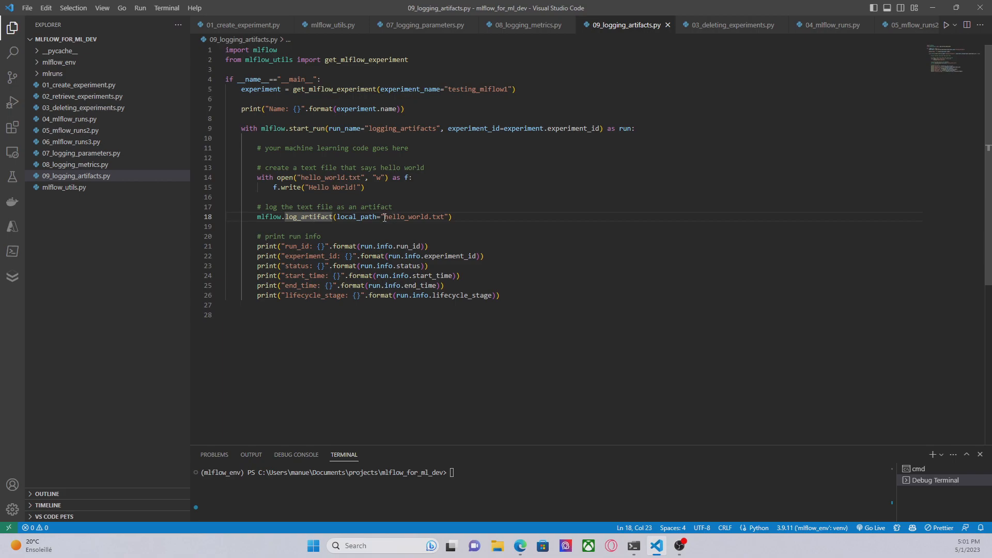
# Add artifact_path="hello_world.txt" as a second argument to mlflow.log_artifact on line 18.
pyautogui.doubleClick(413, 216)
pyautogui.write(', ')
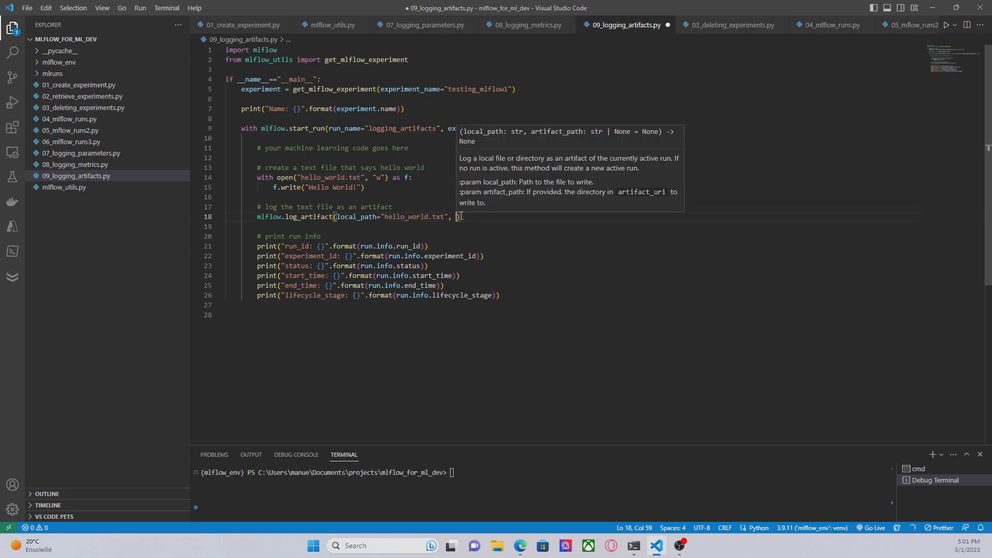
pyautogui.write('artifact_path="hello_world.txt')
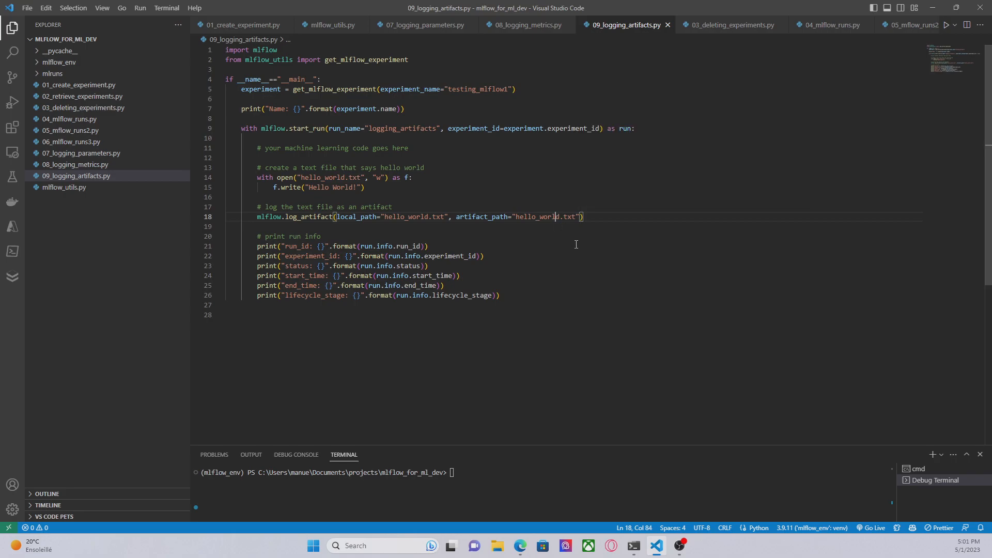
pyautogui.moveTo(513, 221)
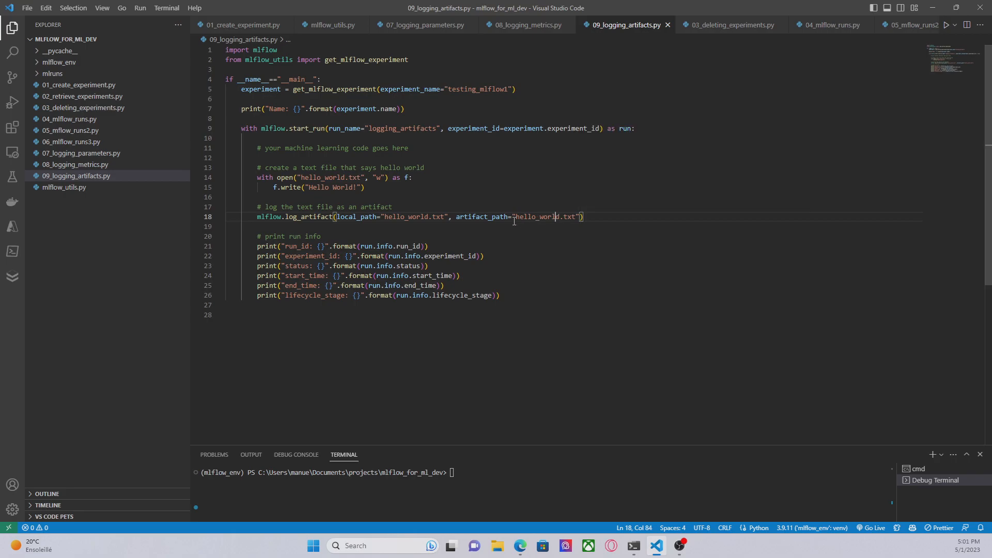
pyautogui.moveTo(522, 222)
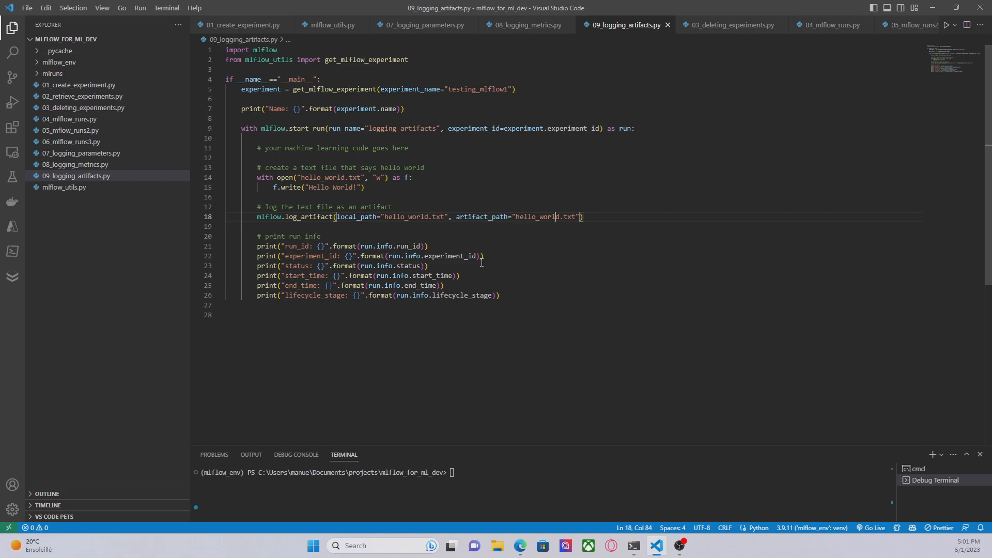
# Run python .\09_logging_artifacts.py in the terminal, creating hello_world.txt and testing_mflow1_artifacts.
pyautogui.click(494, 472)
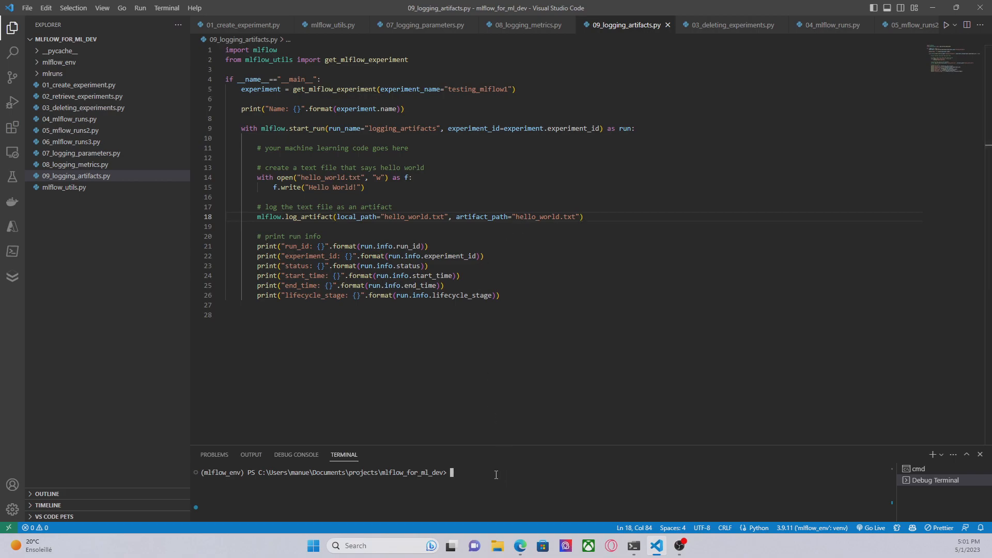
pyautogui.write('python')
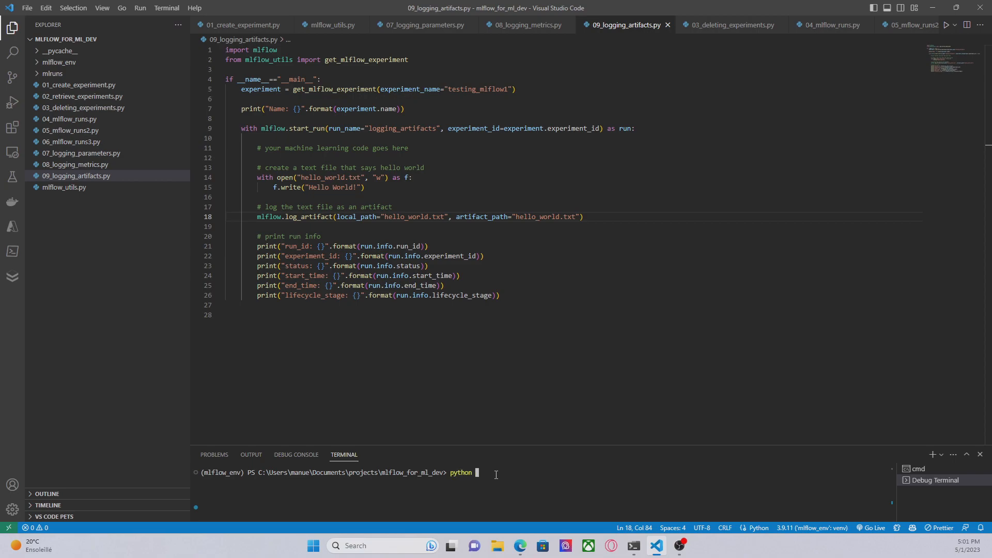
pyautogui.write('.\\09_logging_artifacts.py')
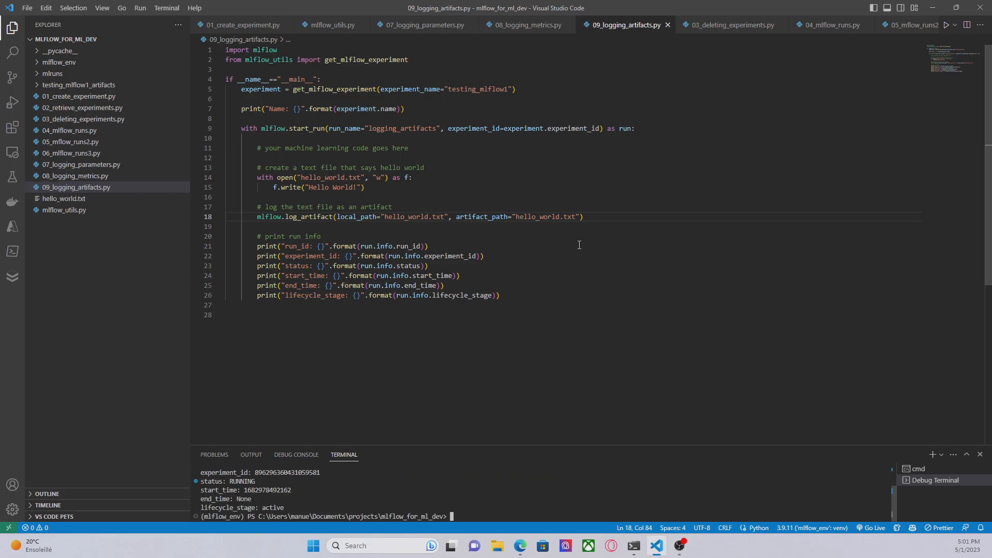
pyautogui.moveTo(595, 215)
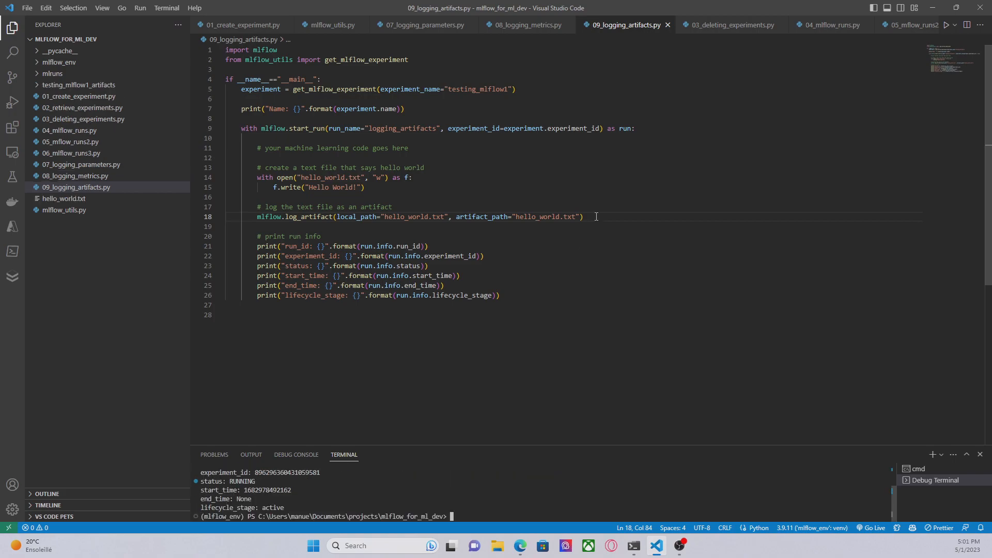
pyautogui.moveTo(163, 95)
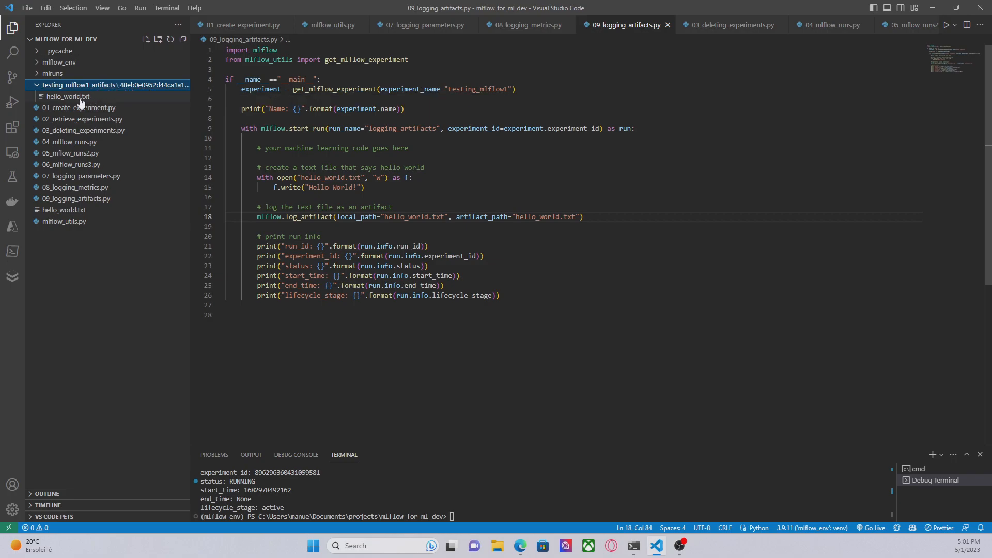
pyautogui.moveTo(67, 96)
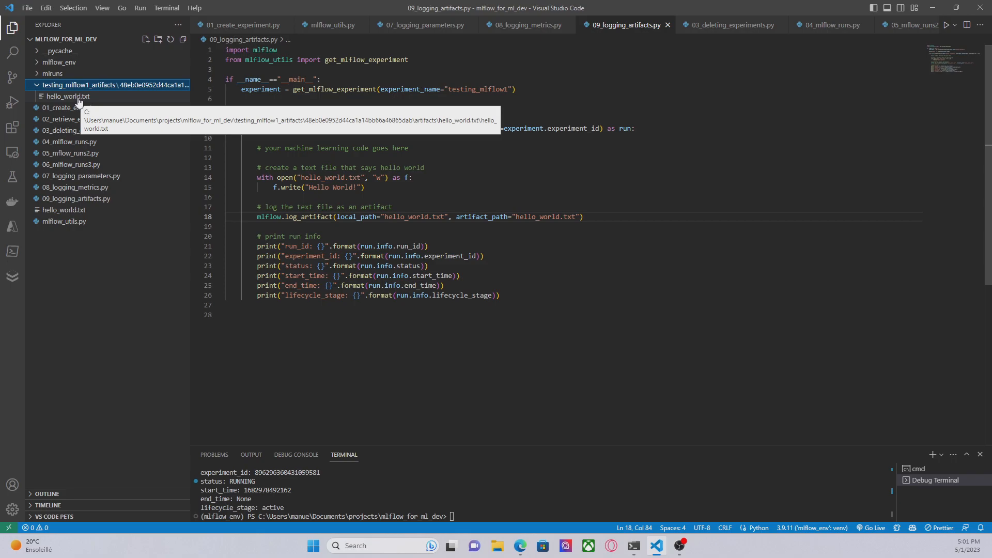
# View the logged hello_world.txt and check artifact_location in 01_create_experiment.py, then return to the script.
pyautogui.click(68, 96)
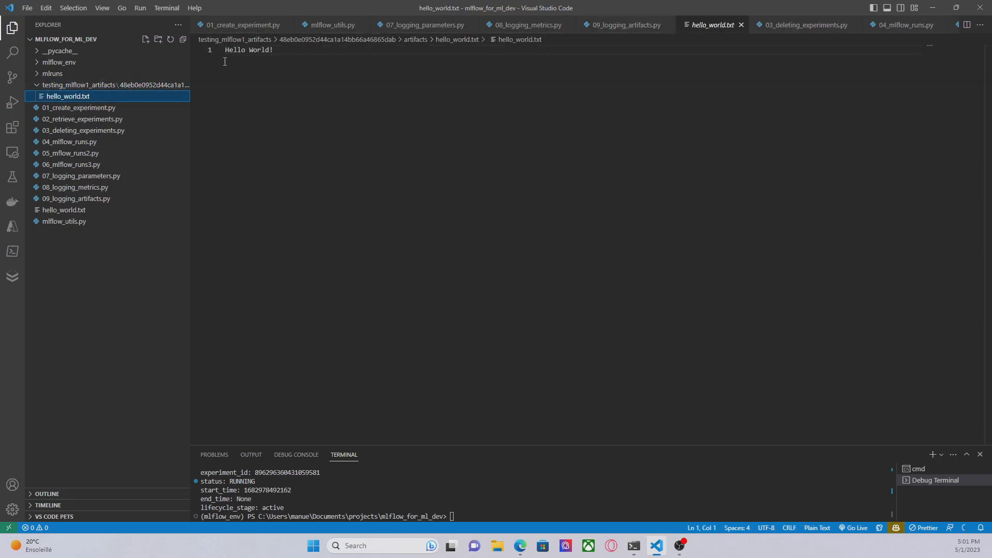
pyautogui.click(114, 85)
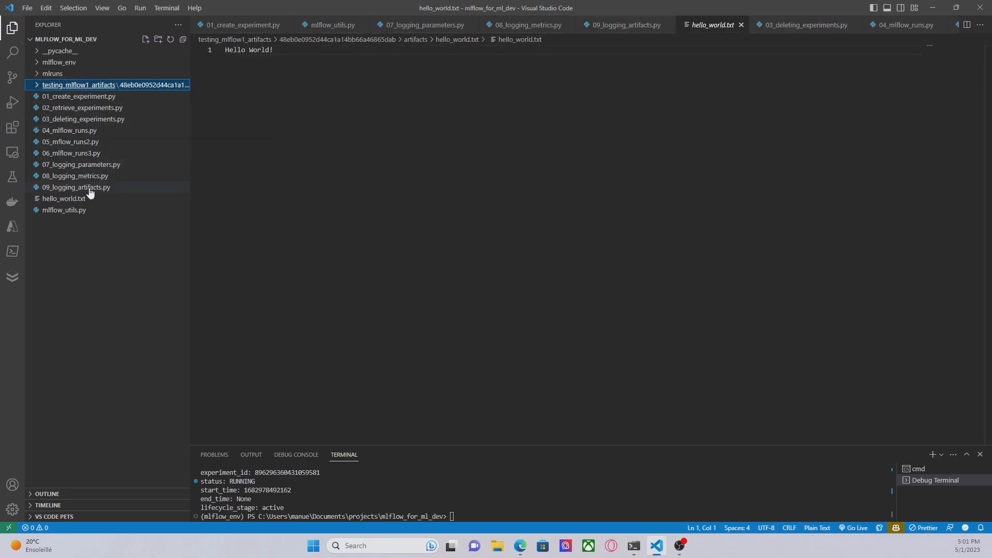
pyautogui.click(75, 188)
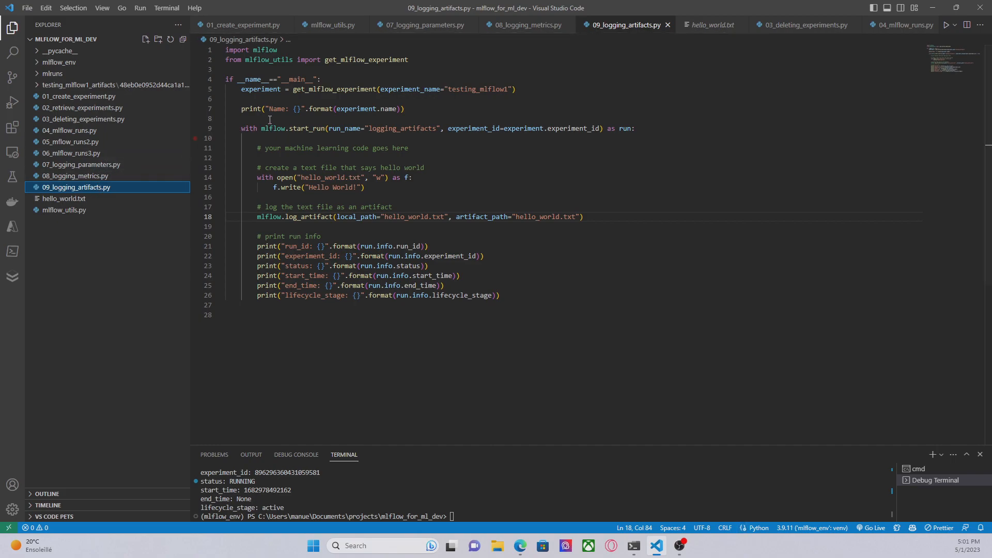
pyautogui.moveTo(111, 99)
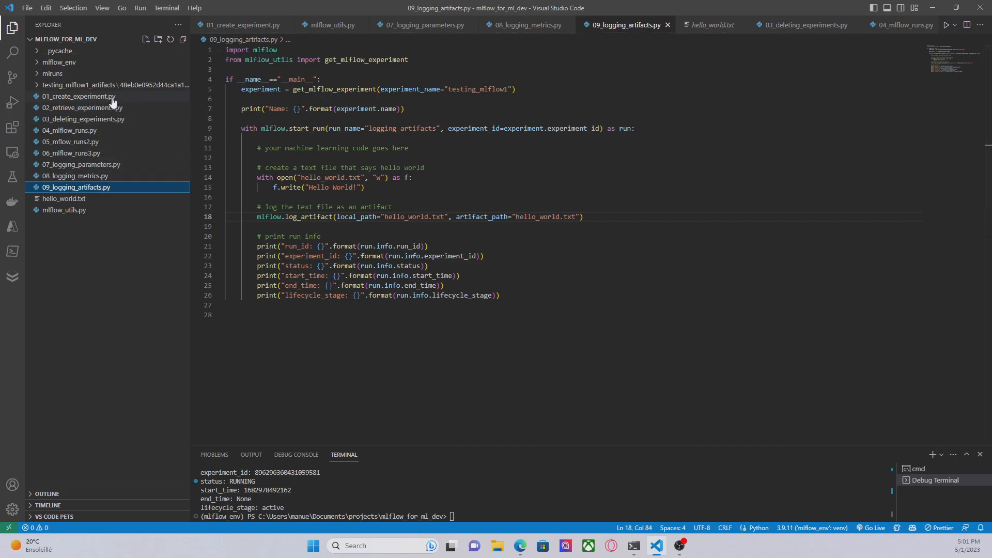
pyautogui.click(79, 96)
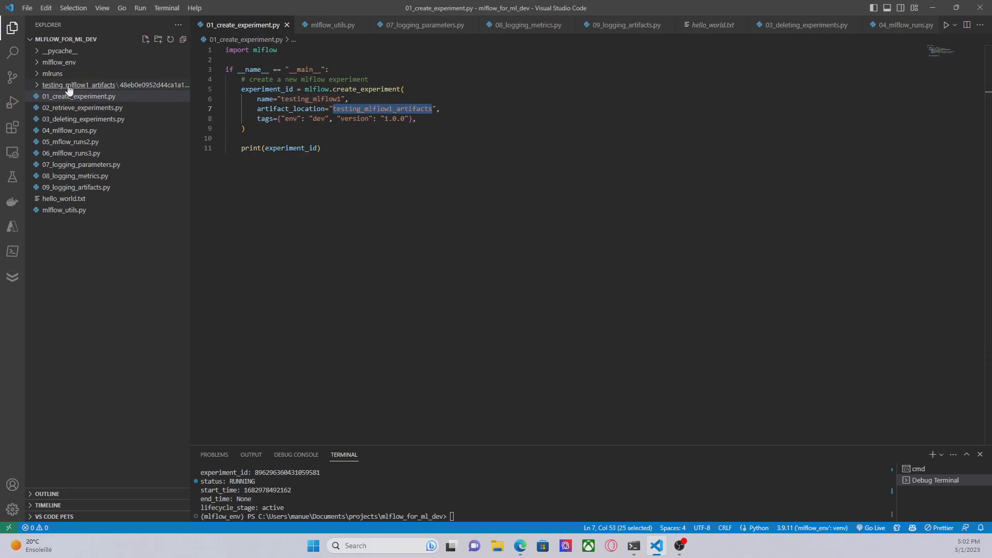
pyautogui.click(76, 187)
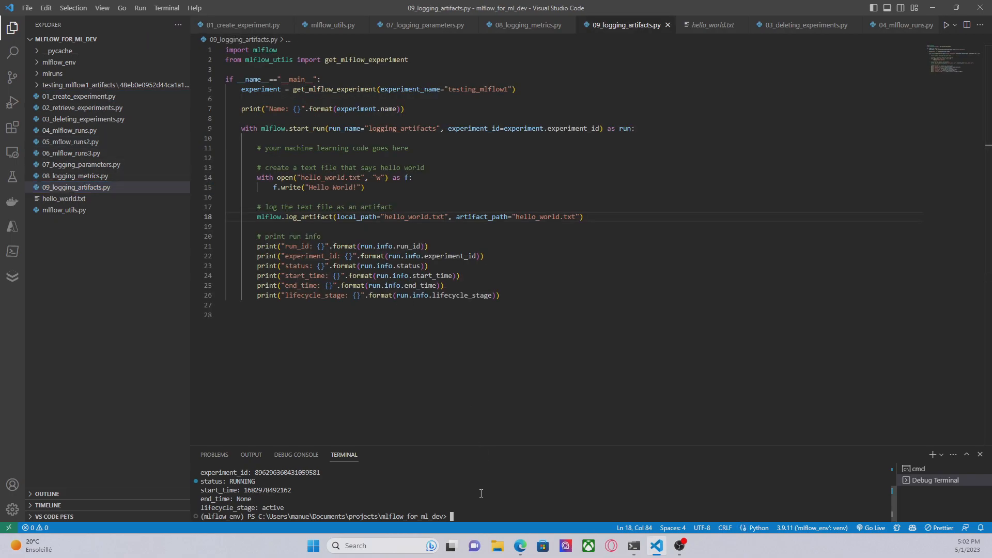
pyautogui.write('mfl')
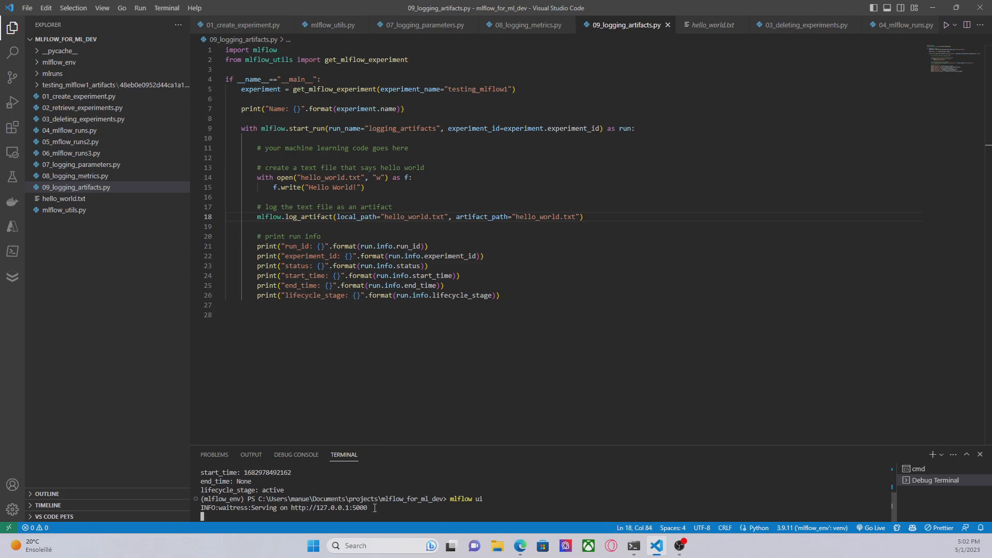
pyautogui.moveTo(328, 507)
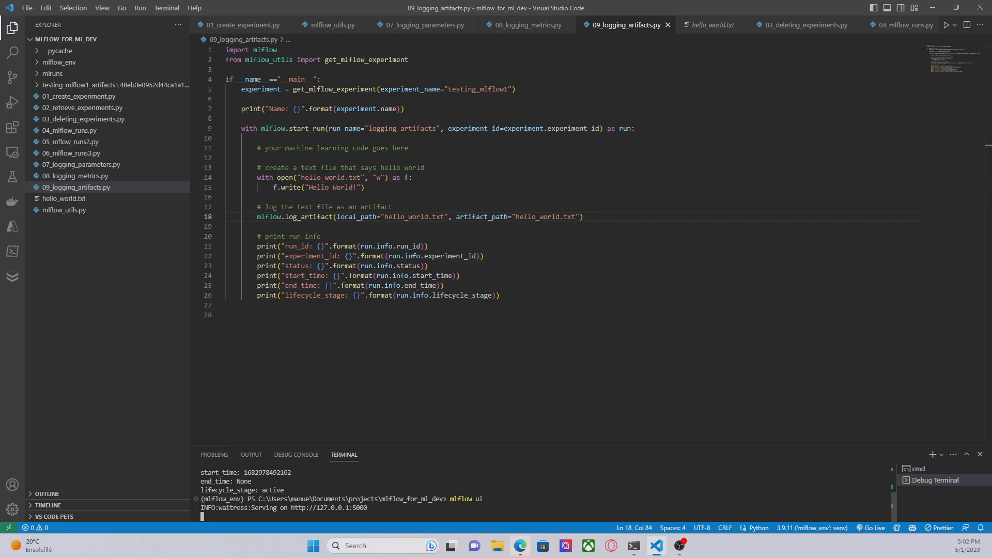
pyautogui.click(520, 546)
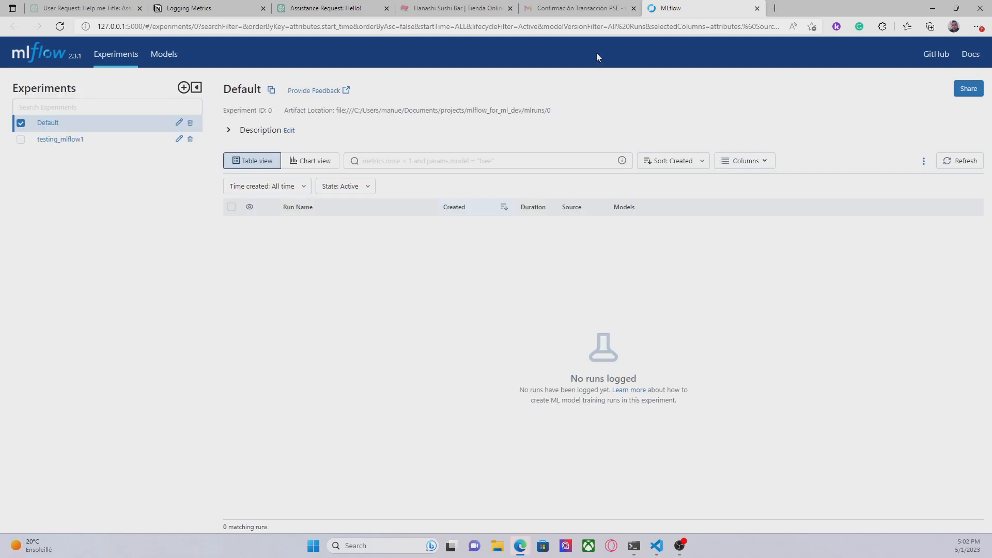
pyautogui.moveTo(58, 145)
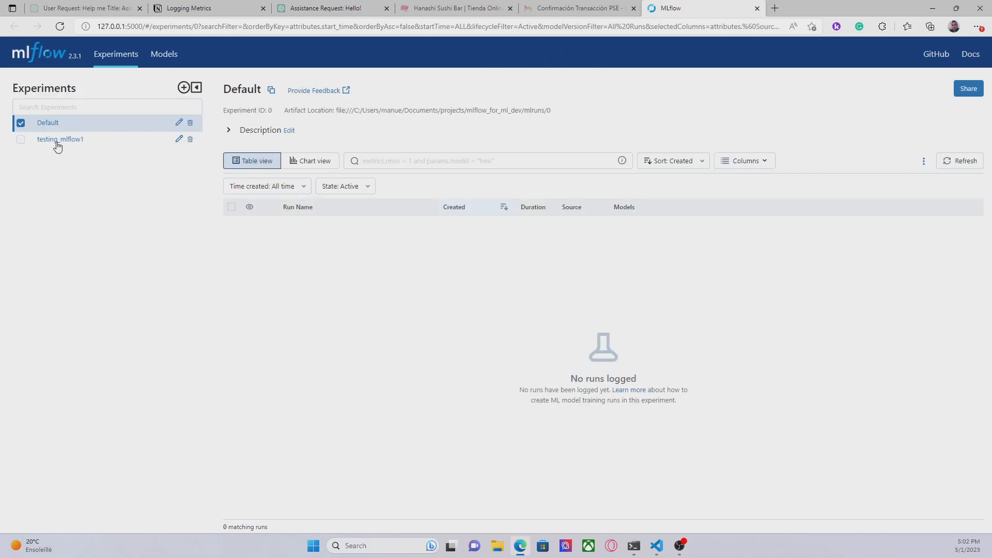
# Select the testing_mlflow1 experiment to list its three logging_artifacts runs.
pyautogui.click(60, 139)
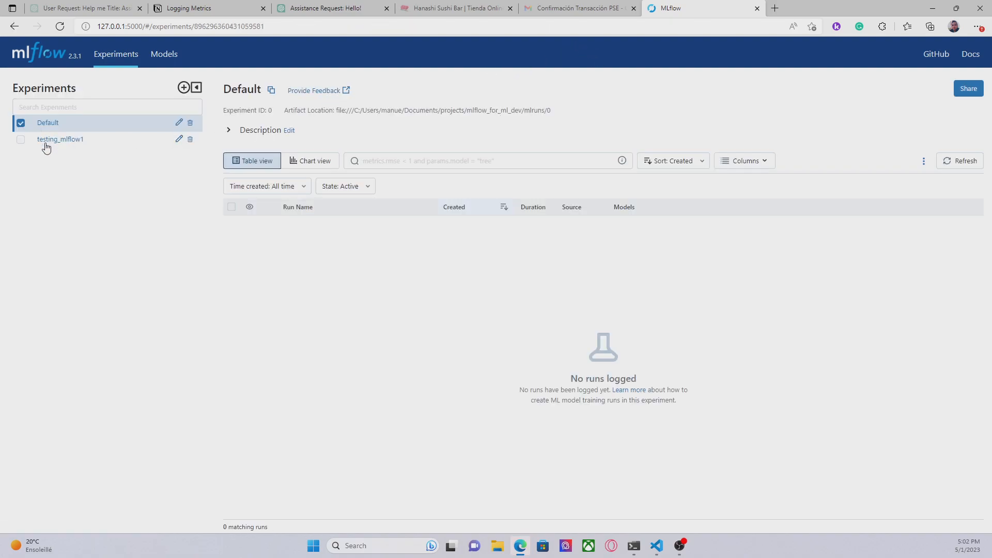
pyautogui.click(60, 139)
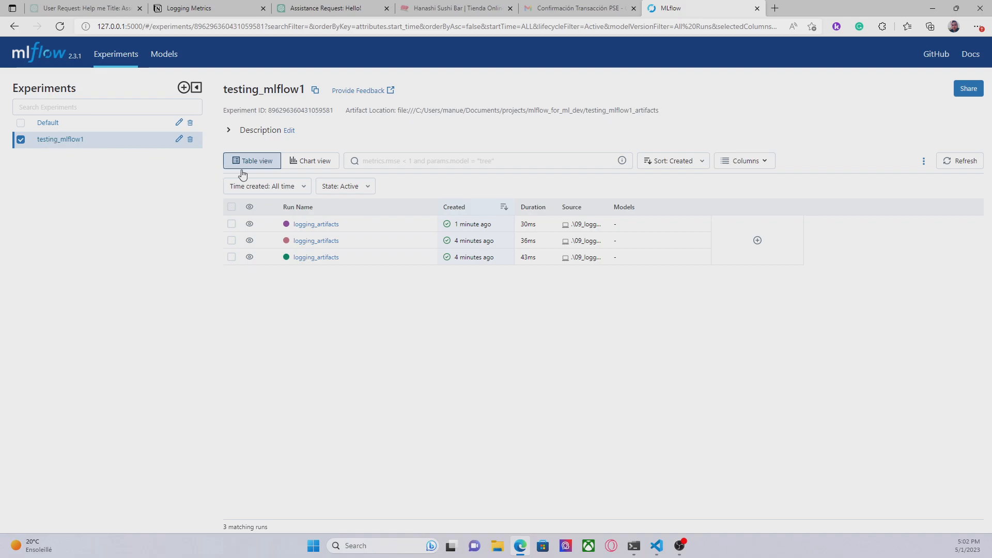
pyautogui.moveTo(328, 228)
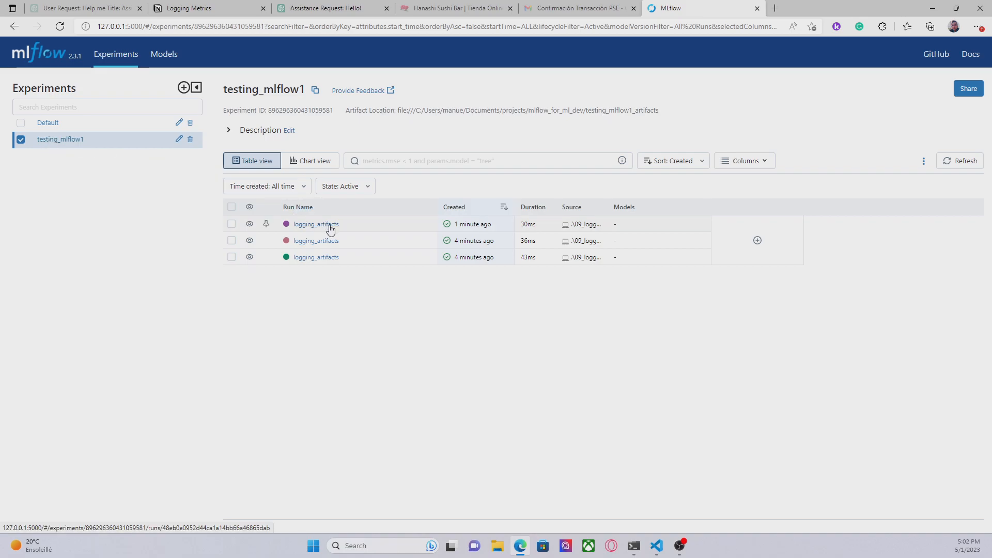
# Preview hello_world.txt in the top logging_artifacts run, reading Hello World!, then collapse its folder.
pyautogui.click(315, 224)
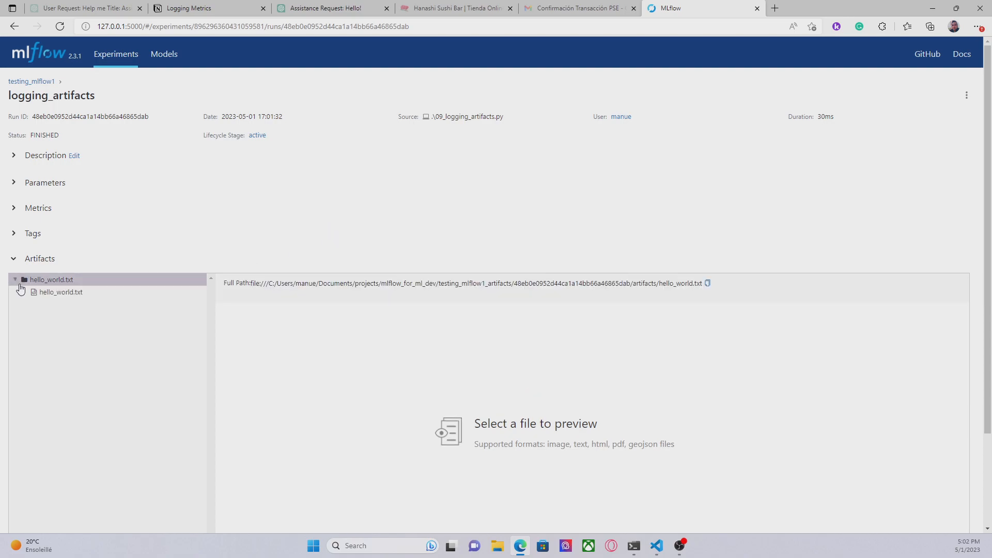
pyautogui.click(60, 291)
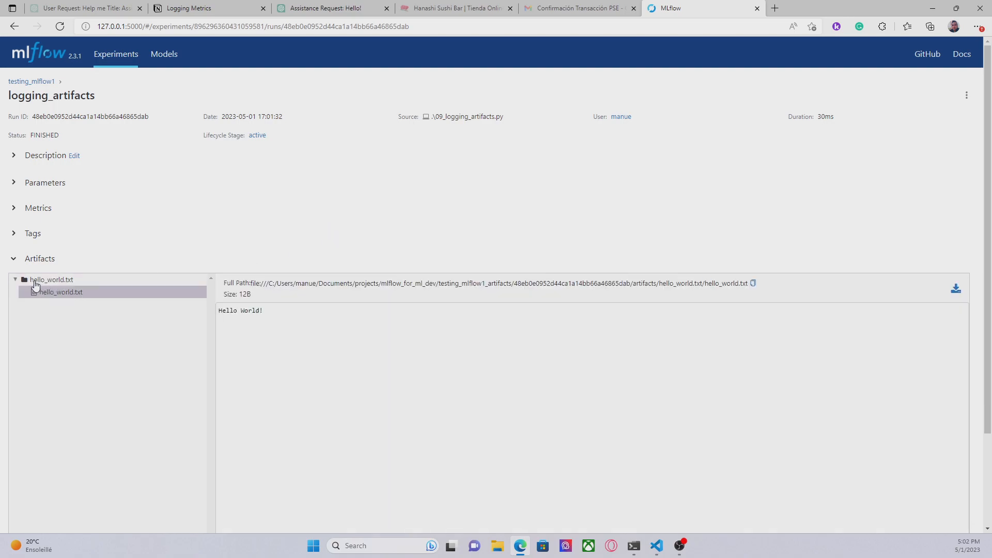
pyautogui.moveTo(64, 295)
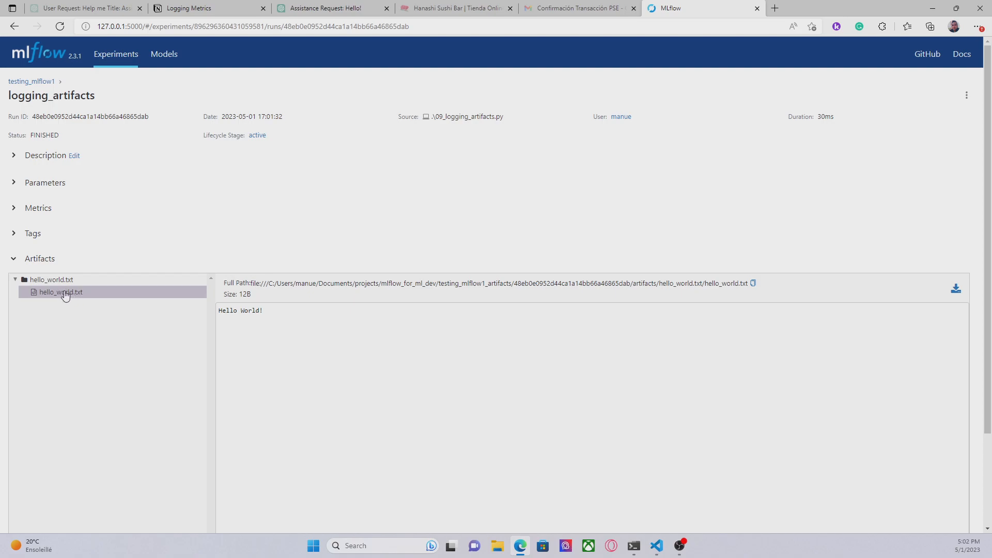
pyautogui.moveTo(42, 297)
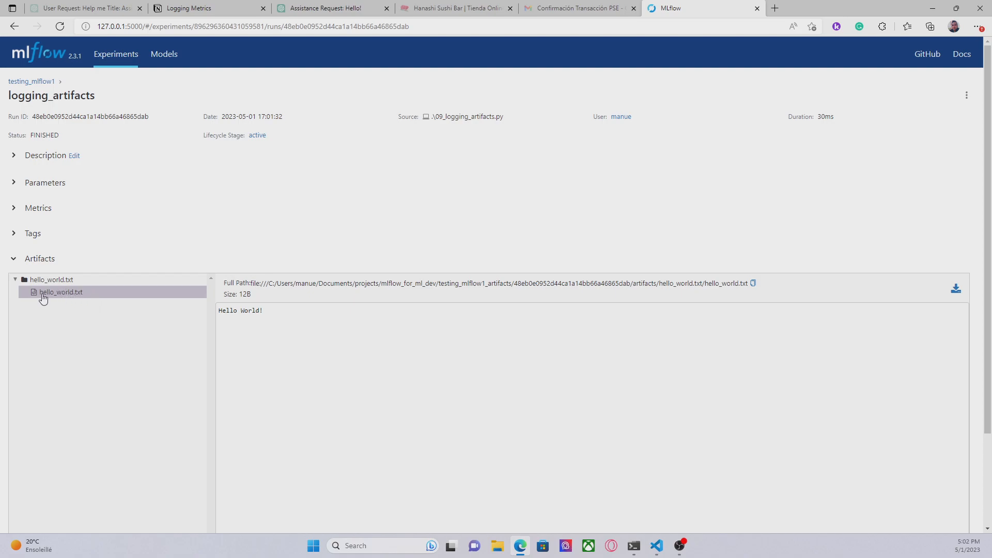
pyautogui.moveTo(56, 297)
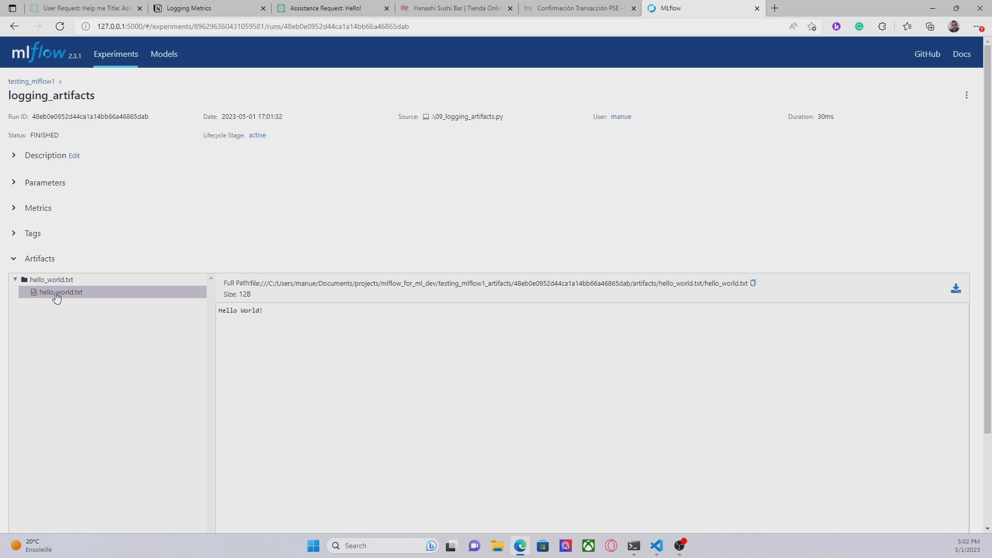
pyautogui.moveTo(132, 308)
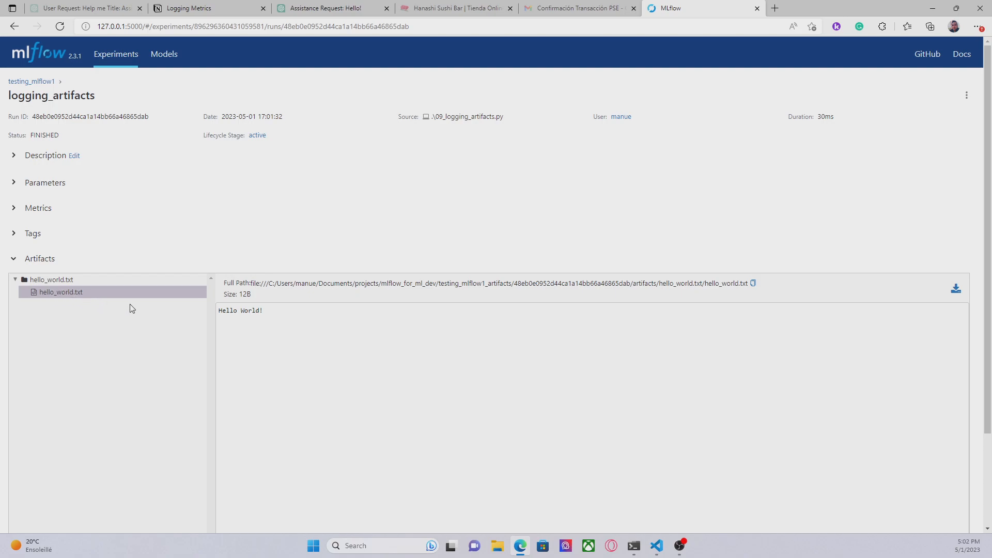
pyautogui.click(14, 283)
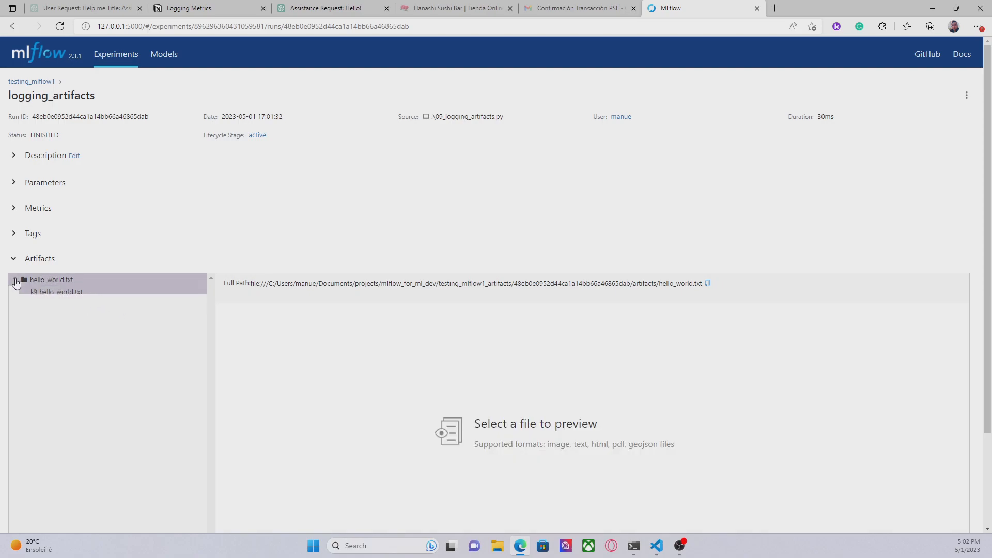
pyautogui.click(15, 282)
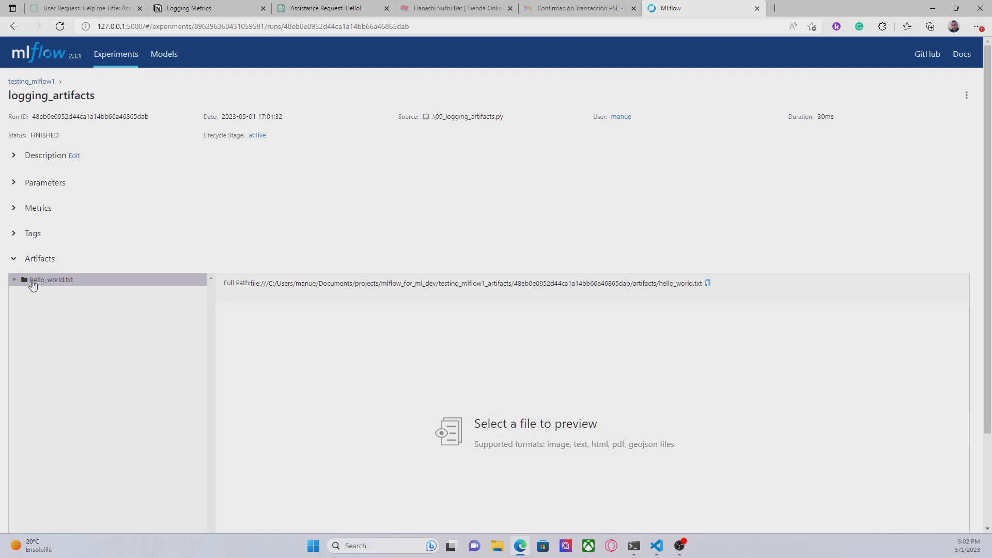
# Replace artifact_path="hello_world.txt" with "text_files" on line 18 and save with Ctrl+S.
pyautogui.click(657, 545)
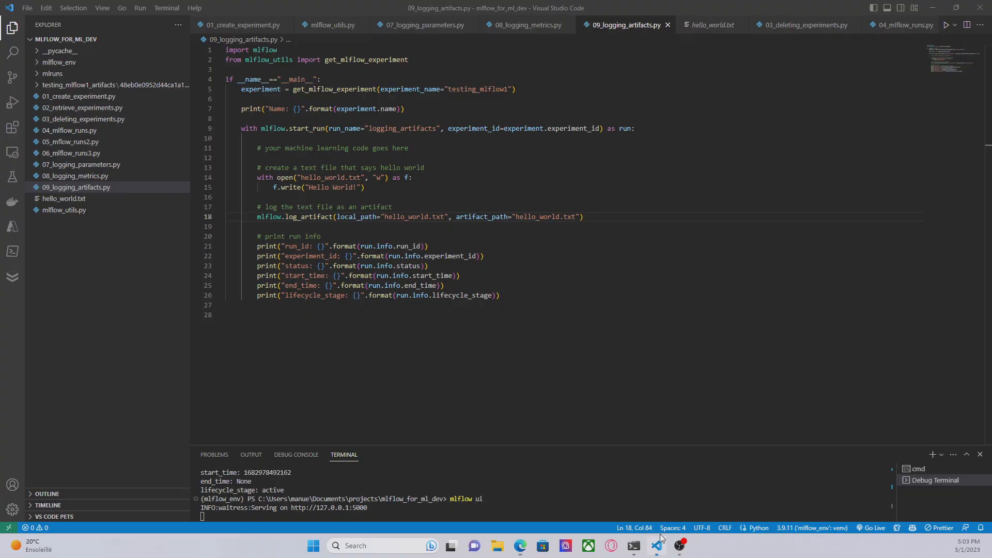
pyautogui.click(582, 216)
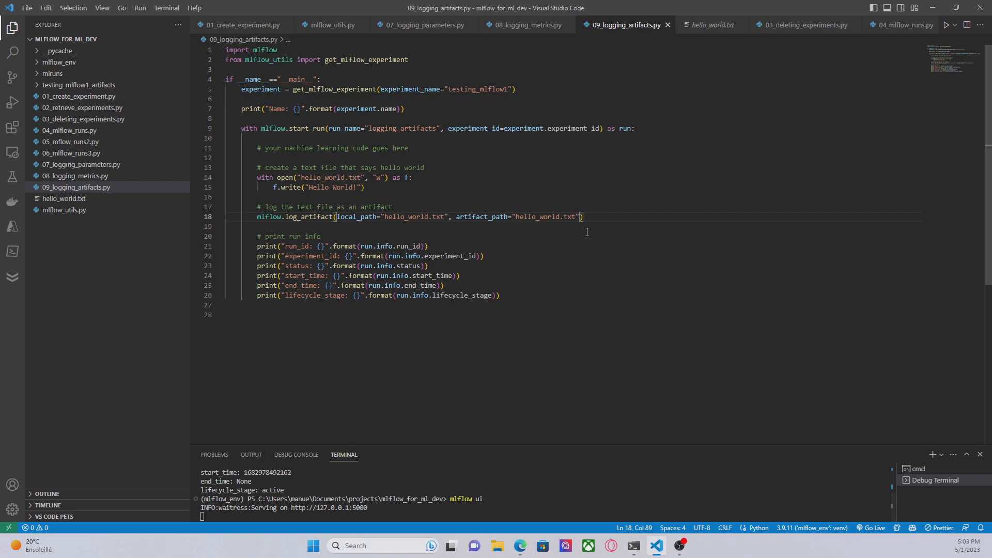
pyautogui.press('Backspace')
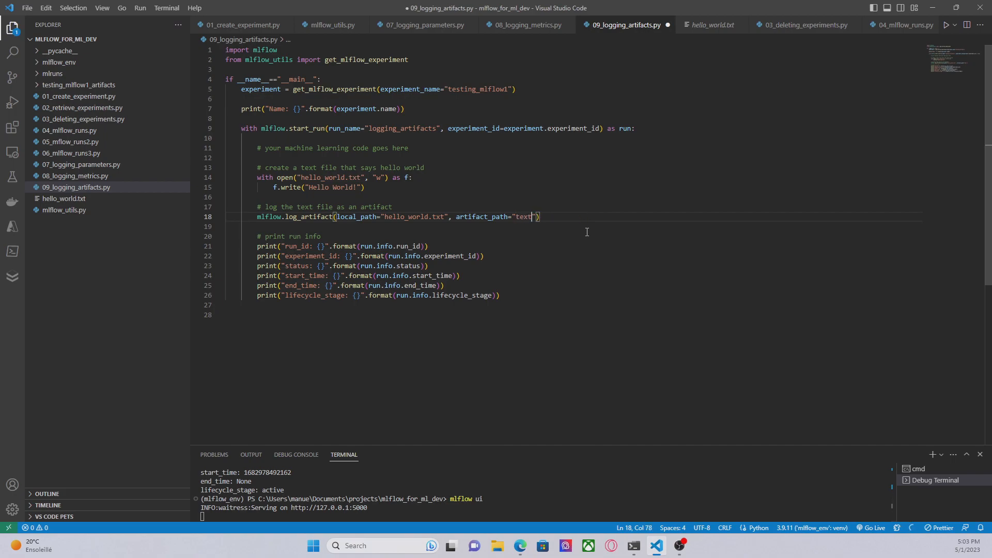
pyautogui.write('_files')
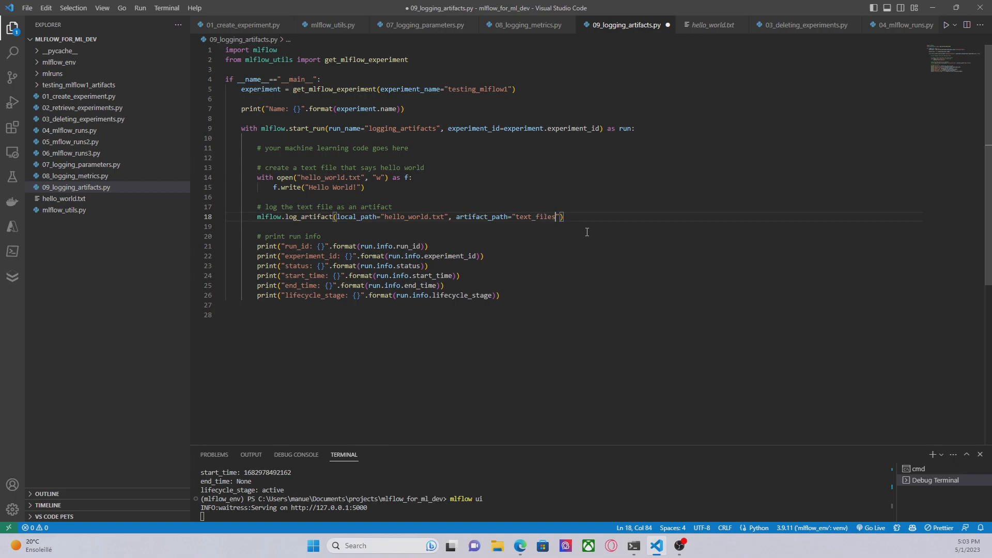
pyautogui.press('ctrl+s')
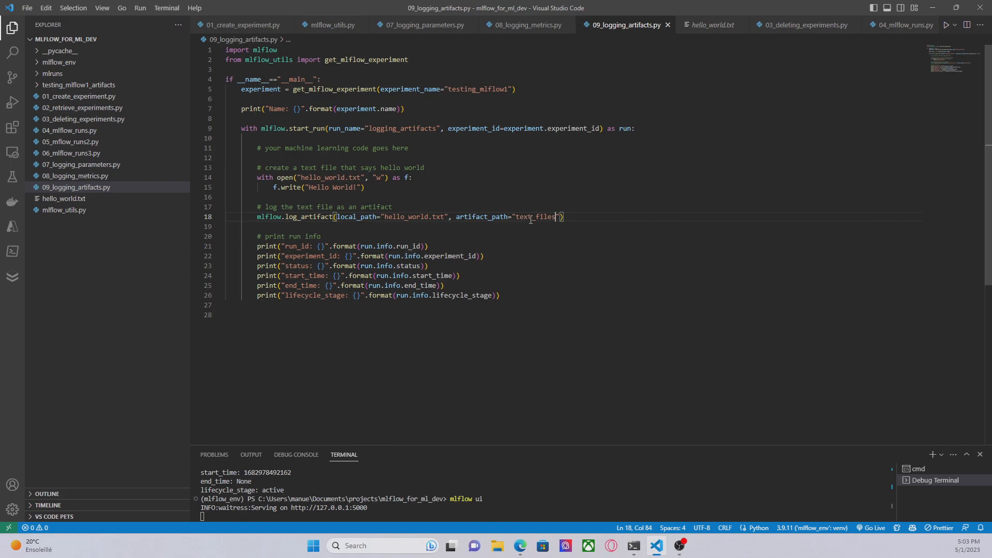
pyautogui.click(505, 314)
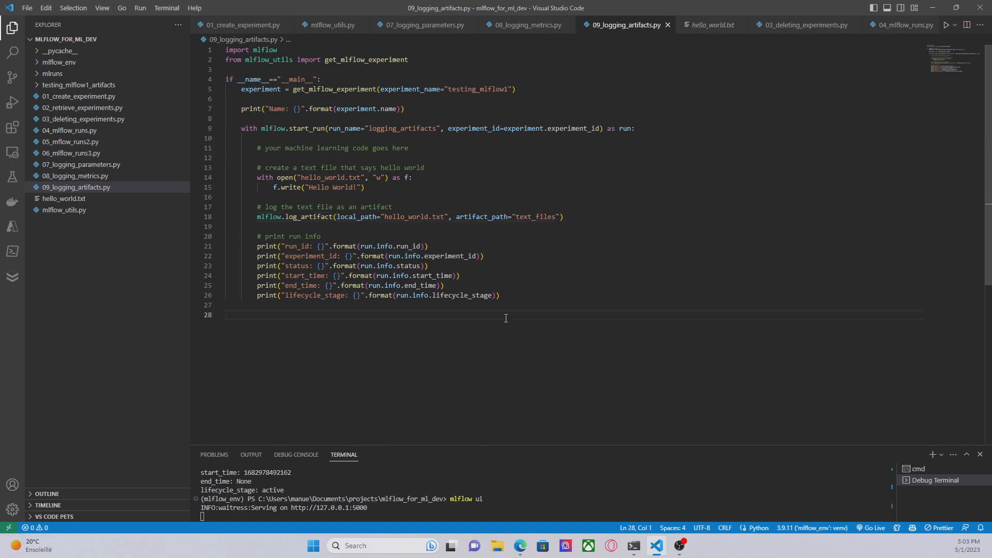
# Rerun python 09_logging_artifacts.py in a new cmd terminal and refresh the experiment page to show four runs.
pyautogui.click(941, 455)
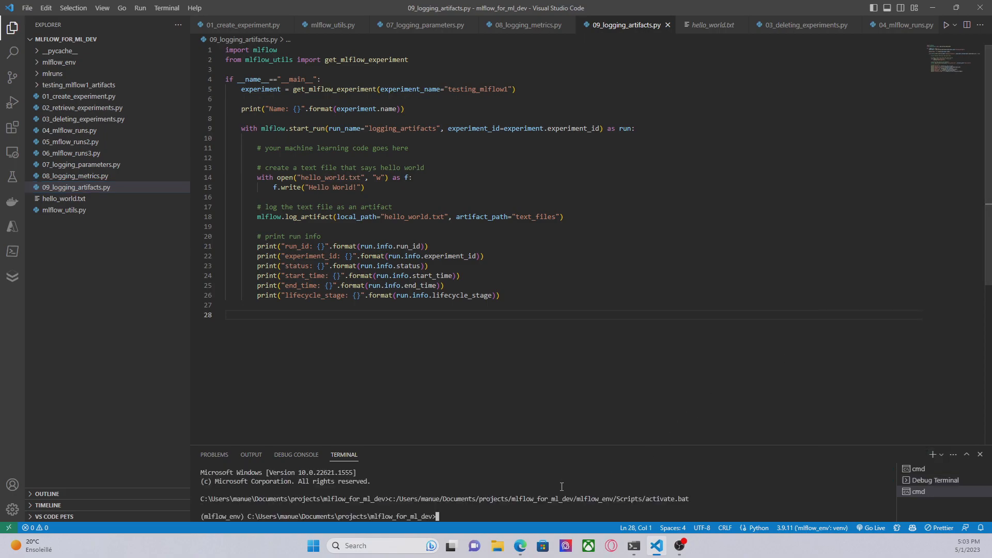
pyautogui.write('python 6')
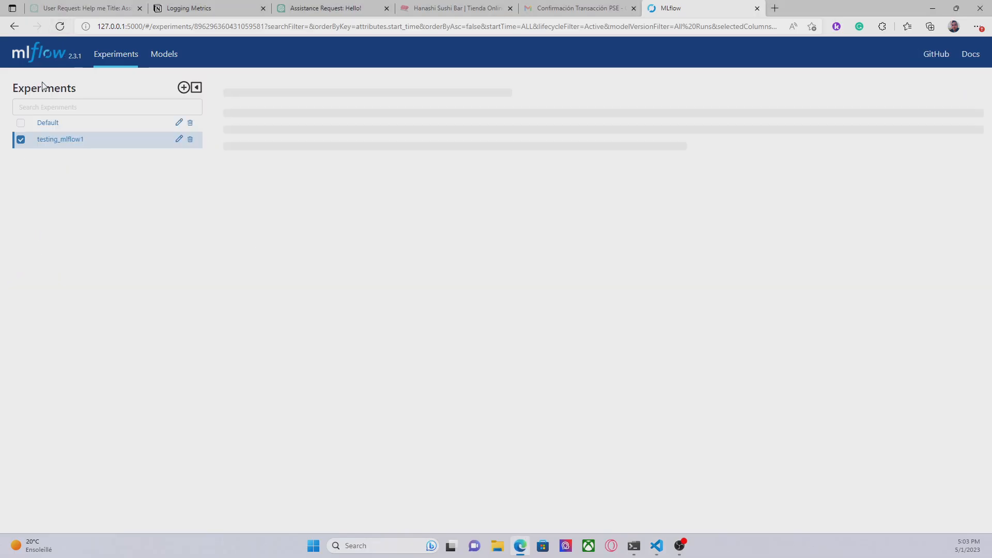
pyautogui.click(60, 139)
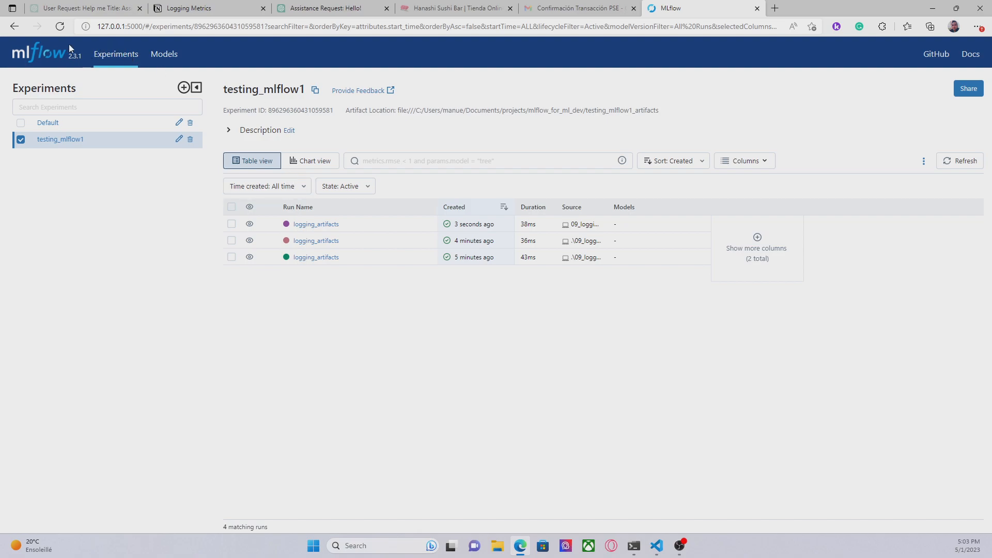
pyautogui.click(962, 160)
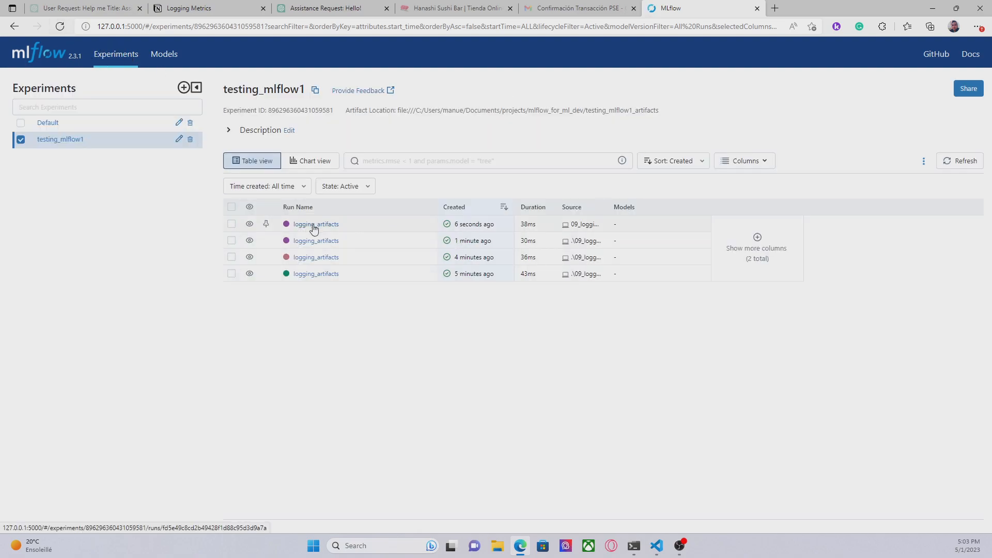
# Preview hello_world.txt inside the newest run's text_files folder, showing Hello World!
pyautogui.click(315, 224)
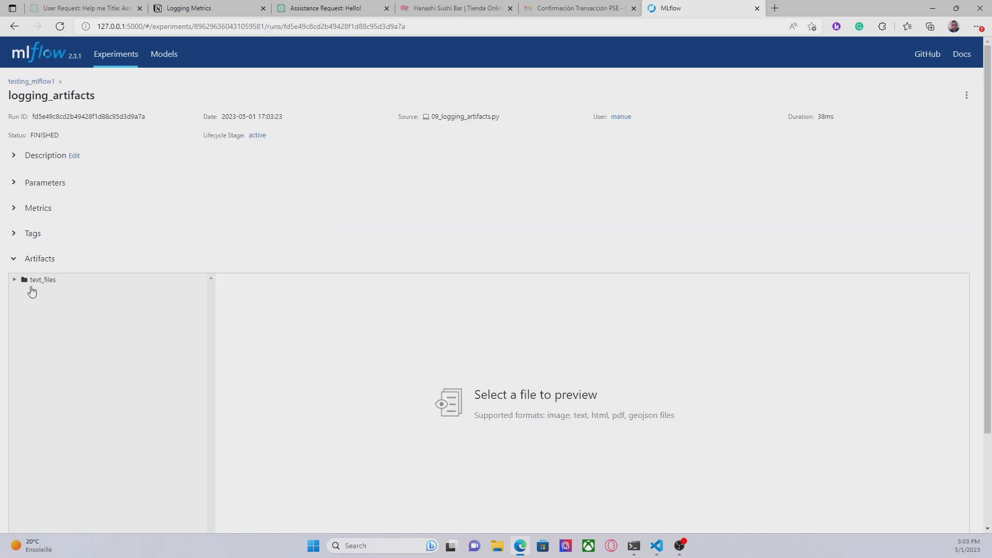
pyautogui.moveTo(35, 287)
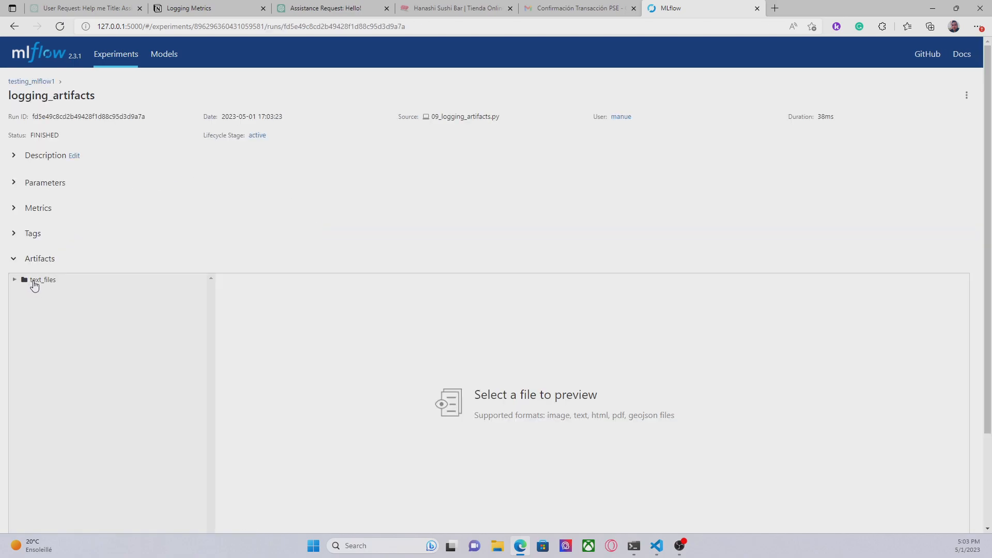
pyautogui.click(42, 280)
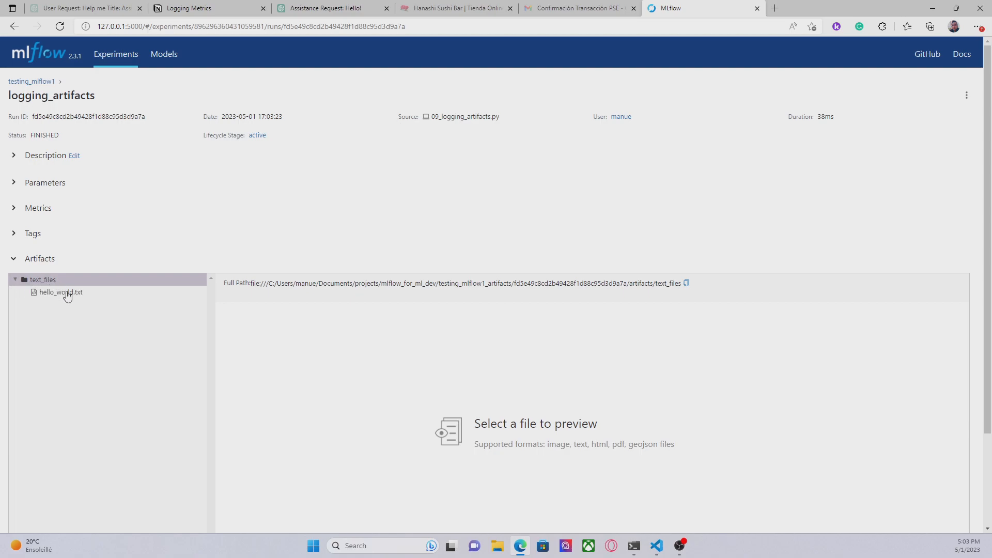
pyautogui.click(60, 291)
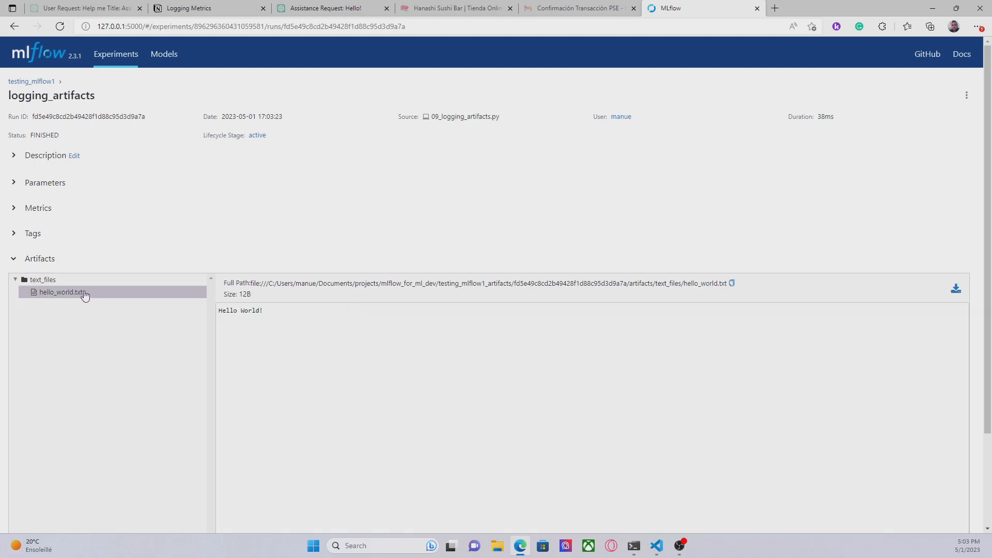
pyautogui.moveTo(69, 297)
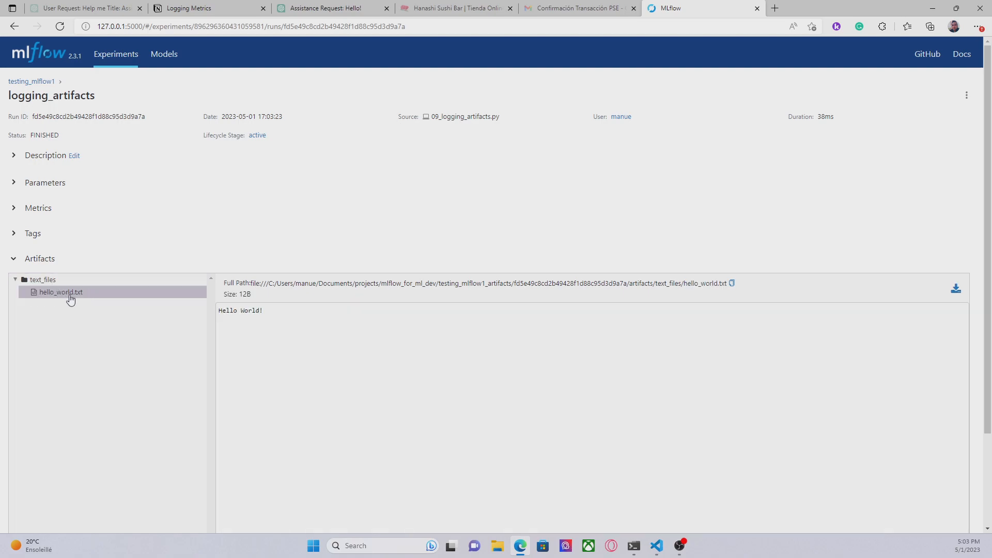
pyautogui.moveTo(102, 289)
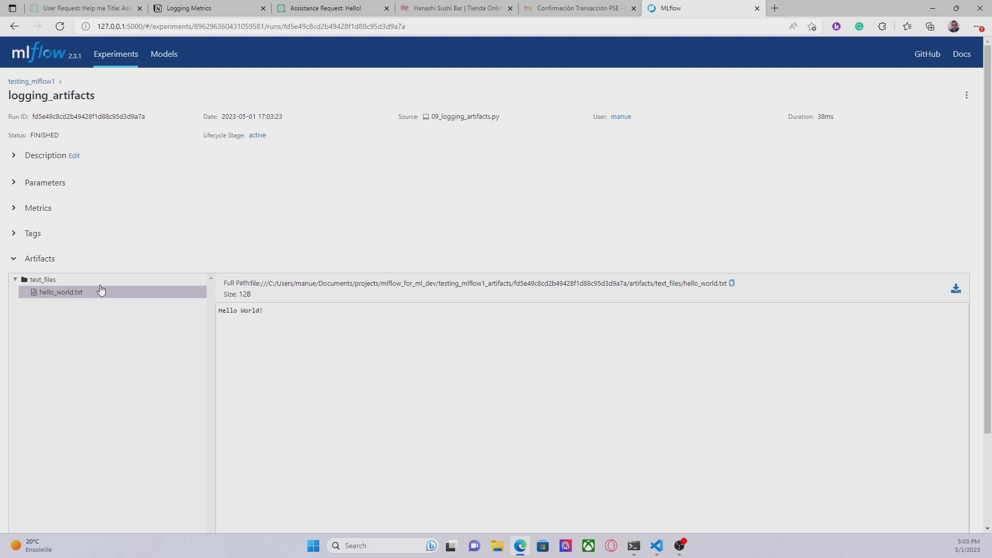